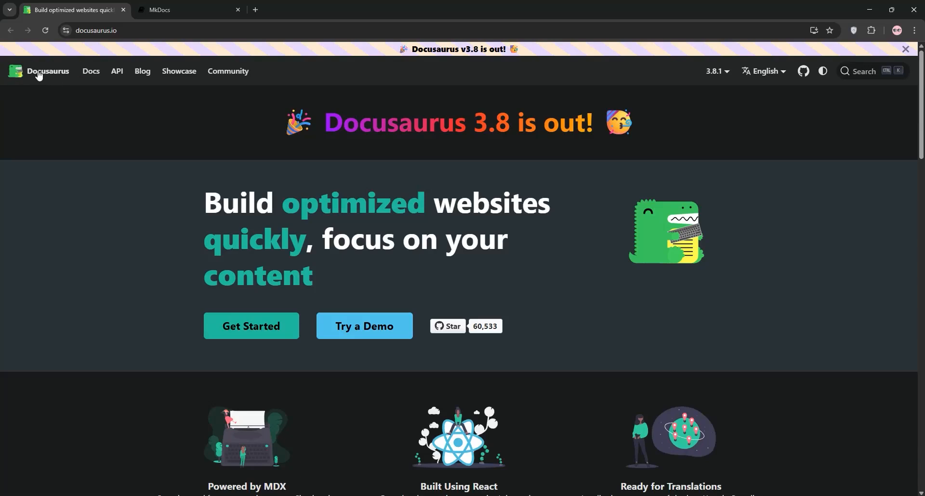
mouse_move(66, 115)
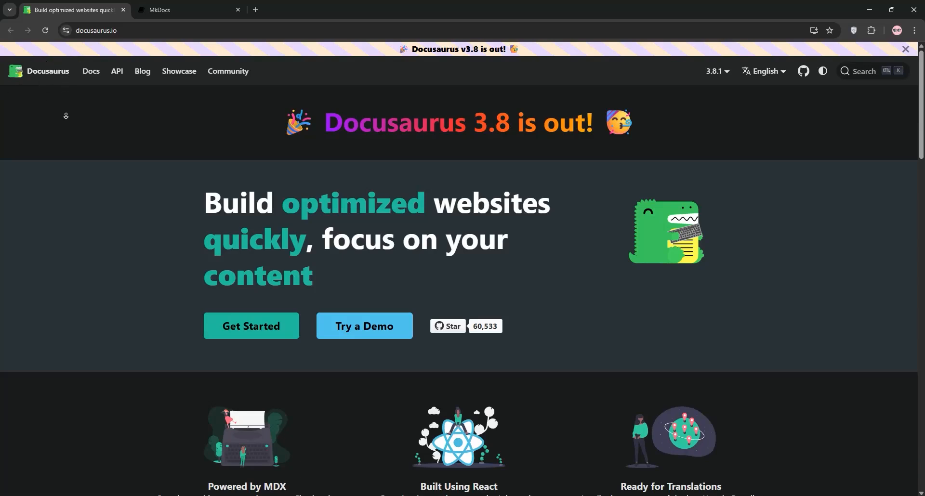
Scroll the Docusaurus homepage past features, video and testimonials to the Meta Open Source footer.
scroll("down", 3)
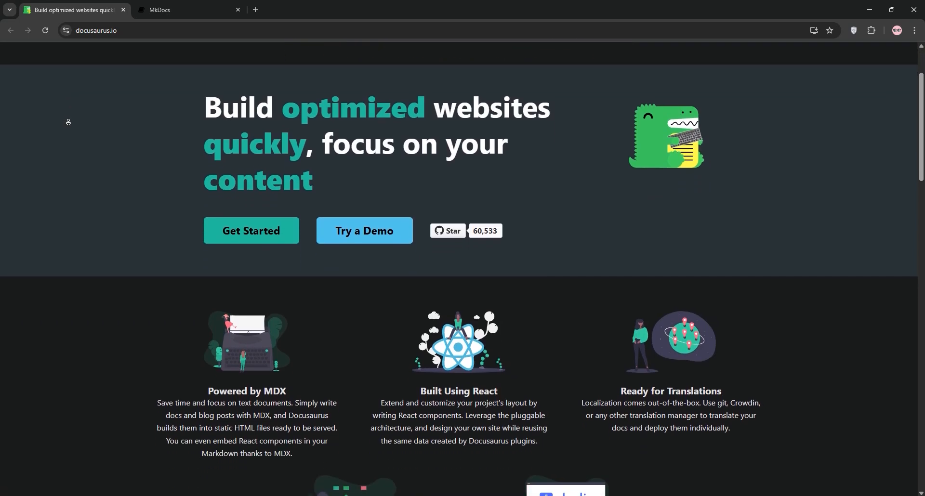
scroll("down", 3)
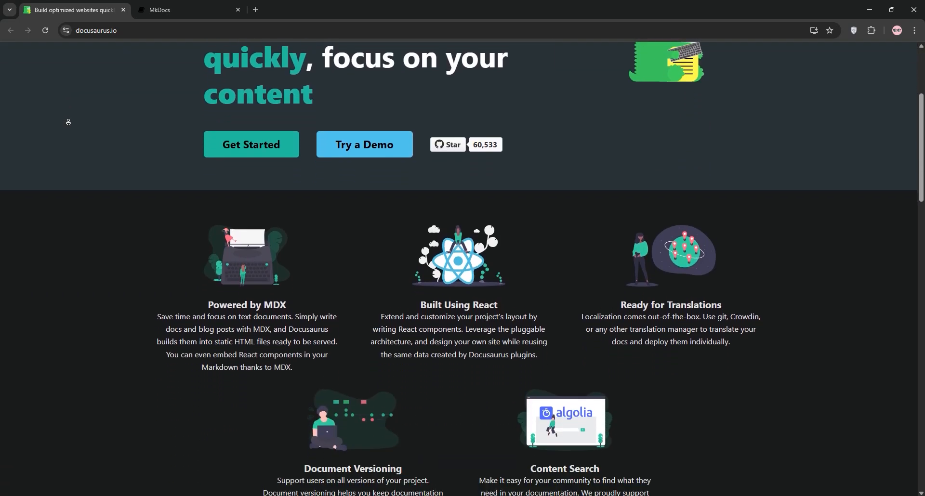
scroll("down", 3)
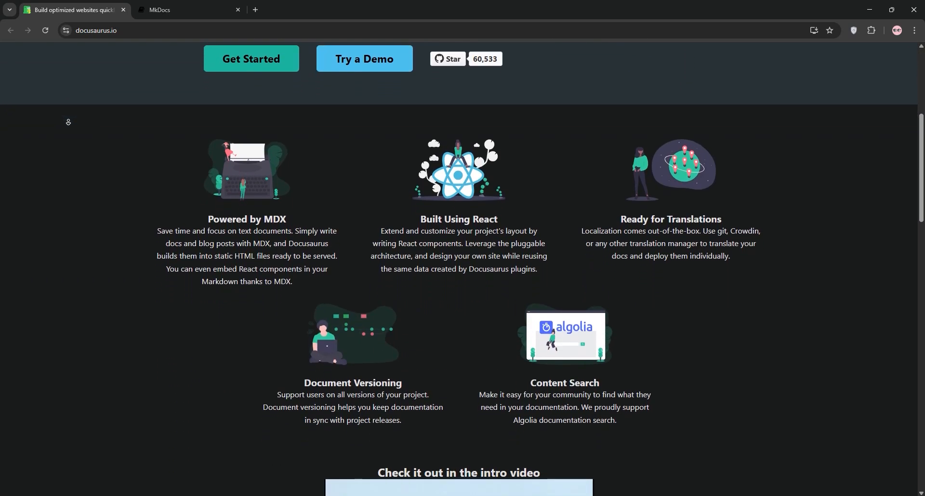
scroll("down", 3)
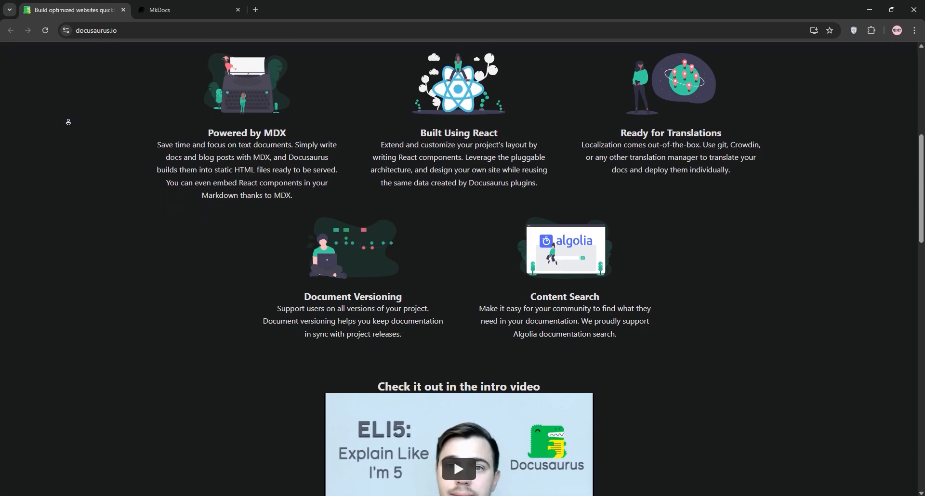
scroll("down", 3)
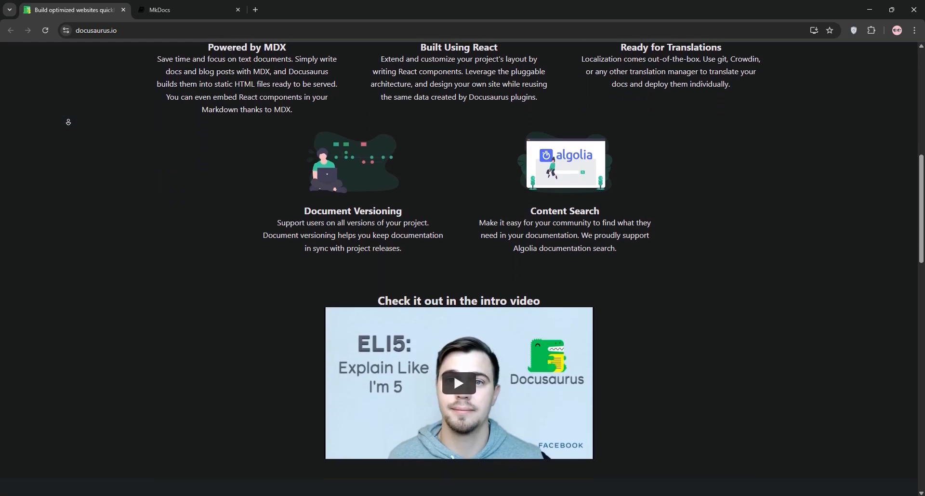
scroll("down", 3)
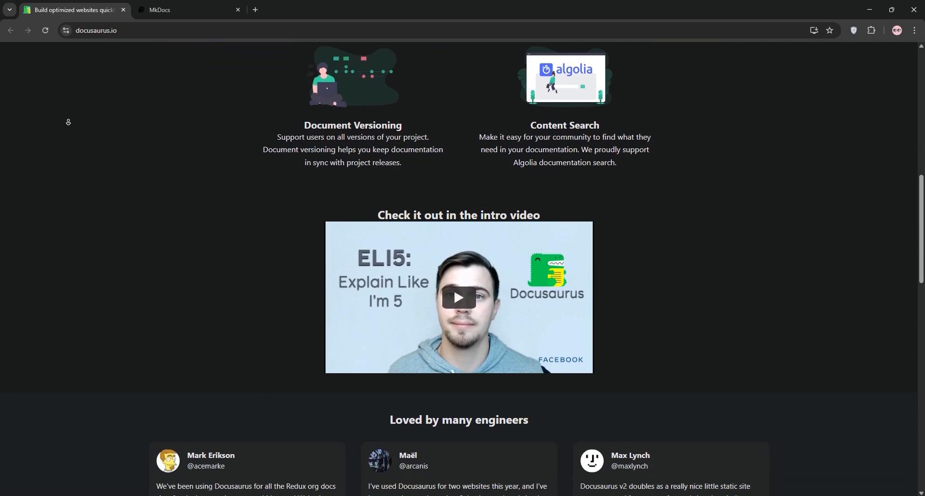
scroll("down", 3)
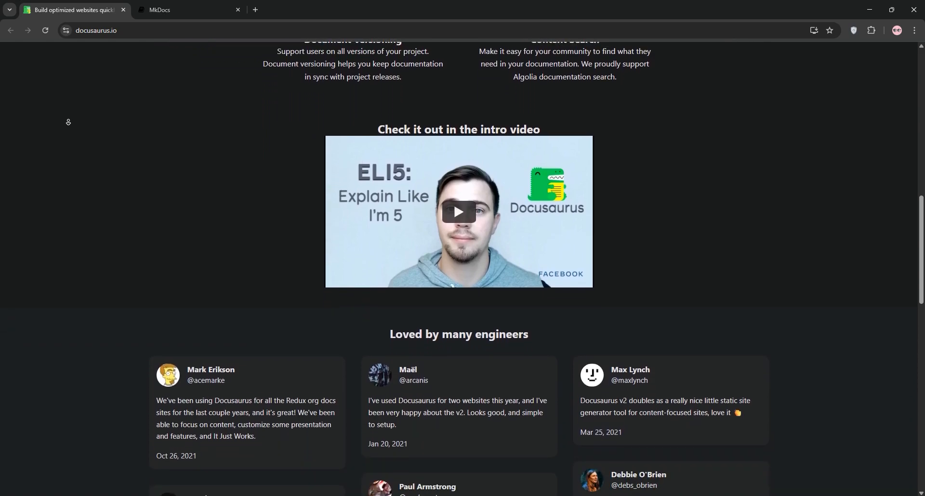
scroll("down", 3)
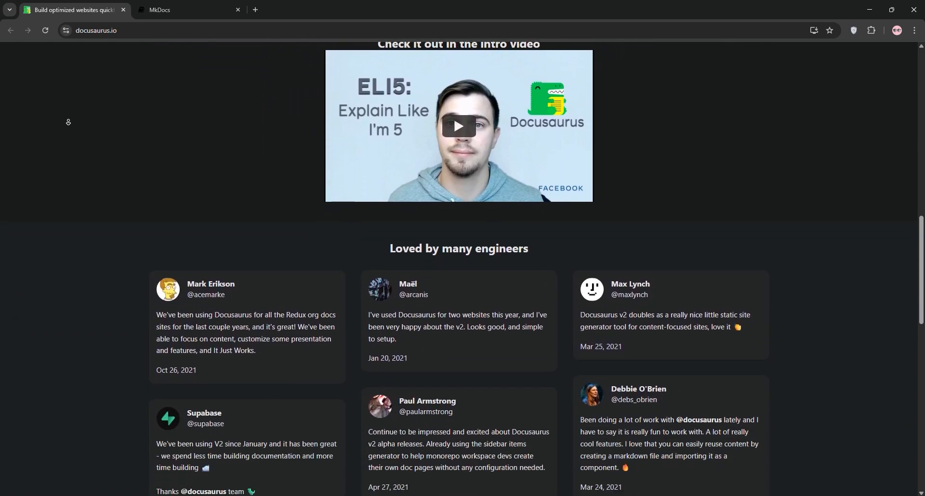
scroll("down", 3)
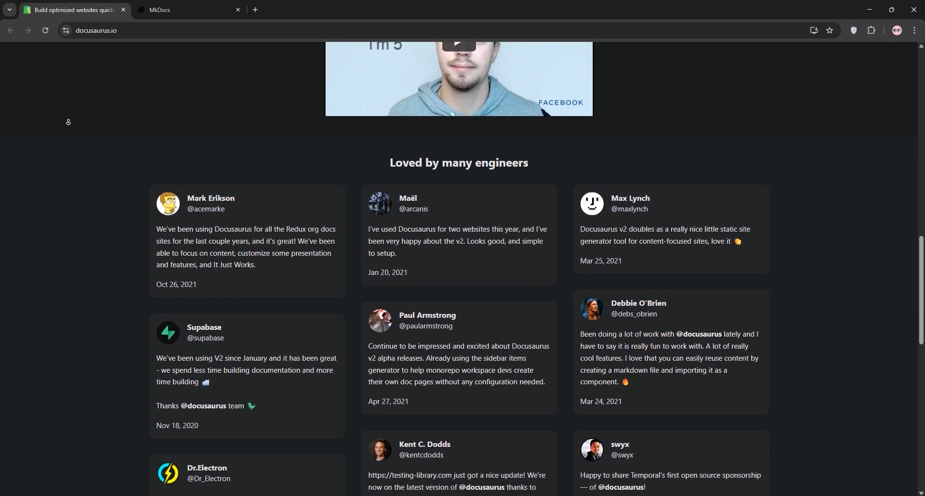
scroll("down", 3)
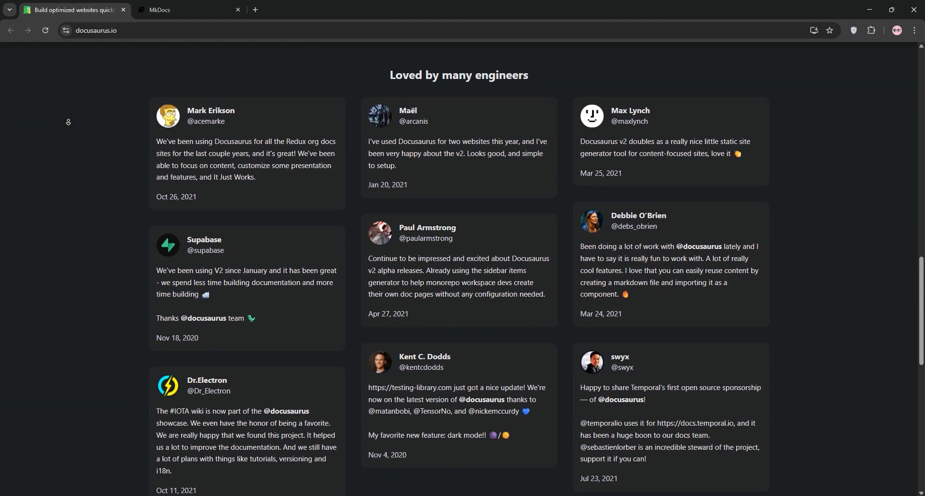
scroll("down", 3)
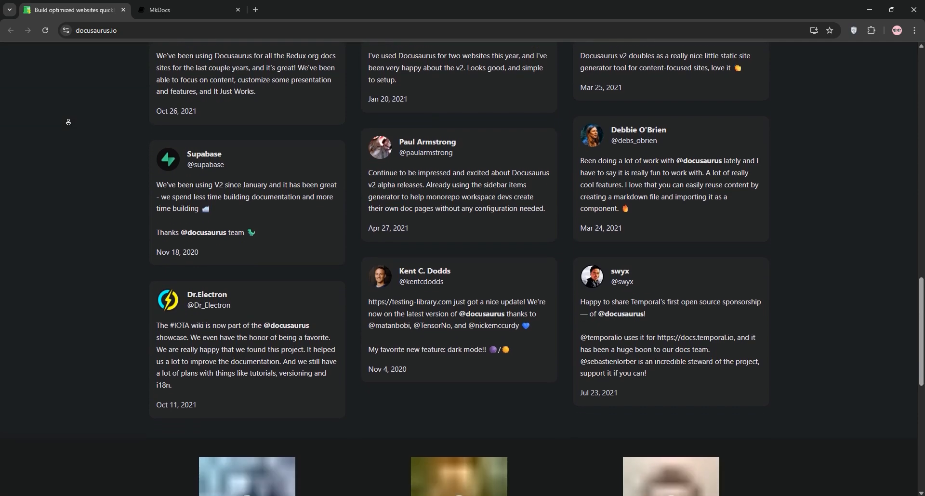
scroll("down", 3)
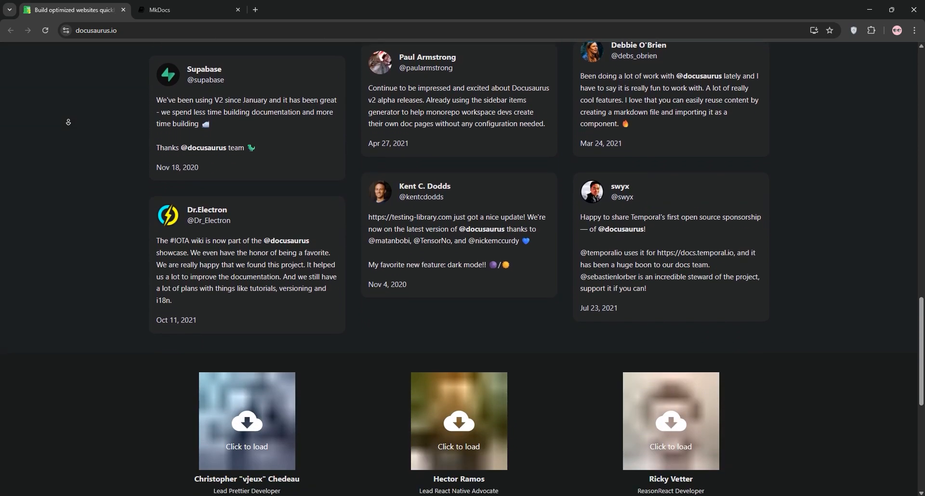
scroll("down", 3)
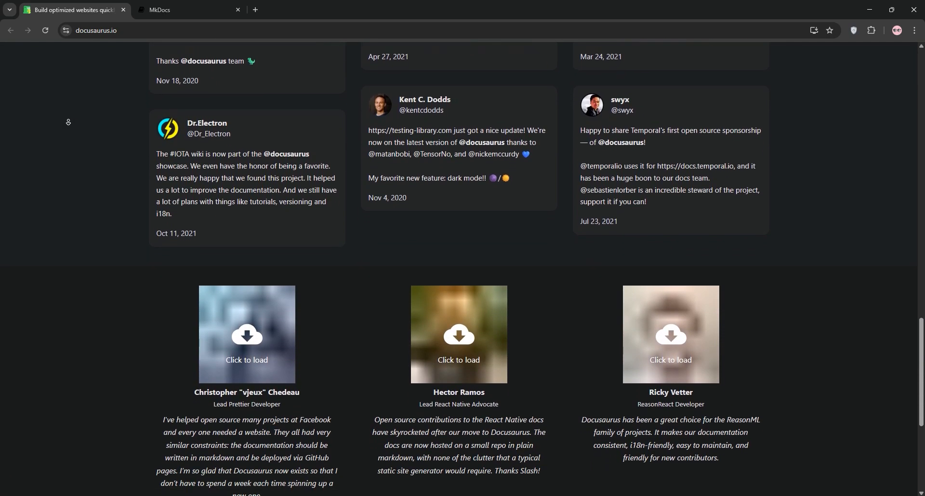
scroll("down", 3)
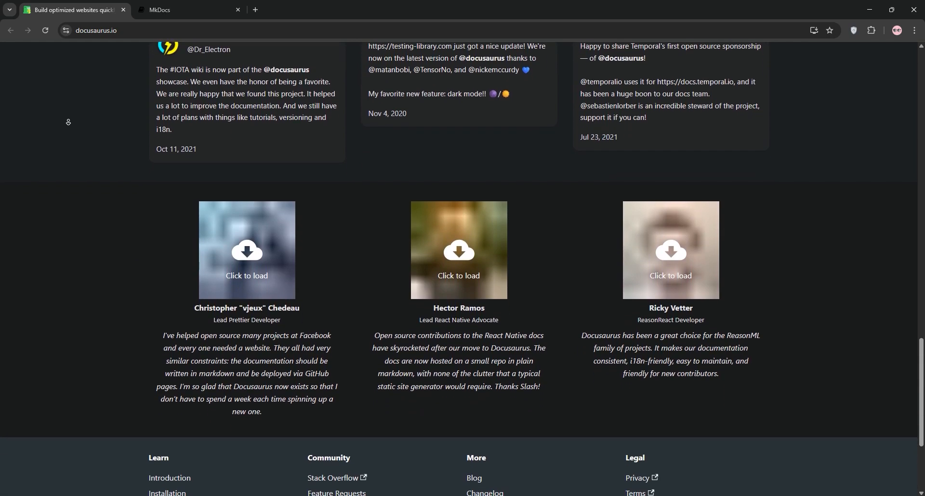
scroll("down", 3)
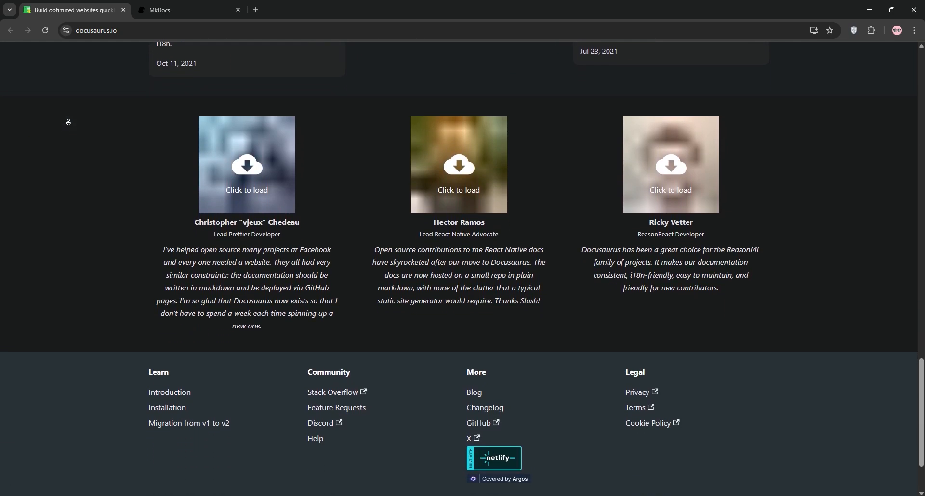
scroll("down", 3)
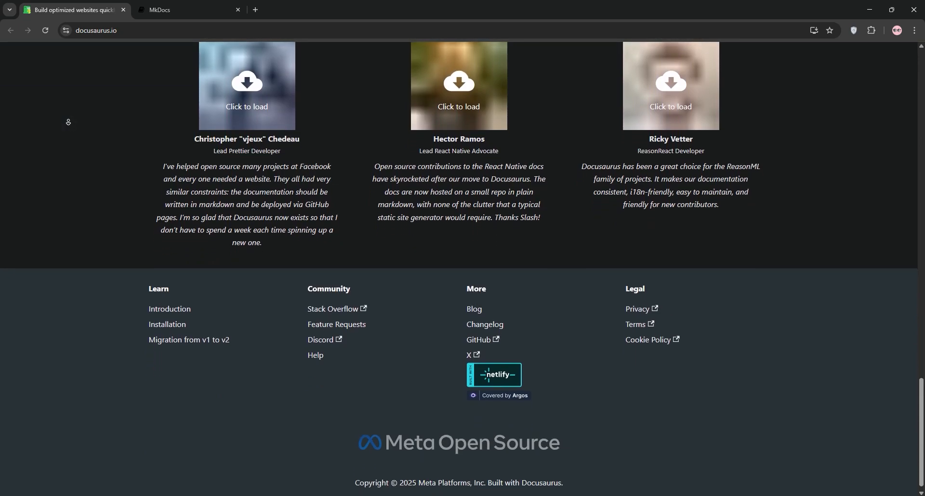
Switch to the mkdocs.org tab showing its tagline, introduction and four feature highlights.
left_click(189, 9)
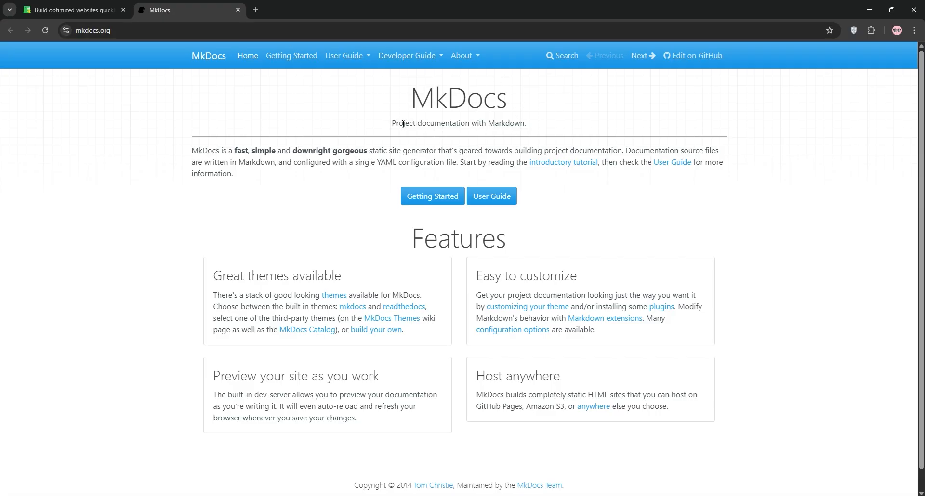
mouse_move(200, 153)
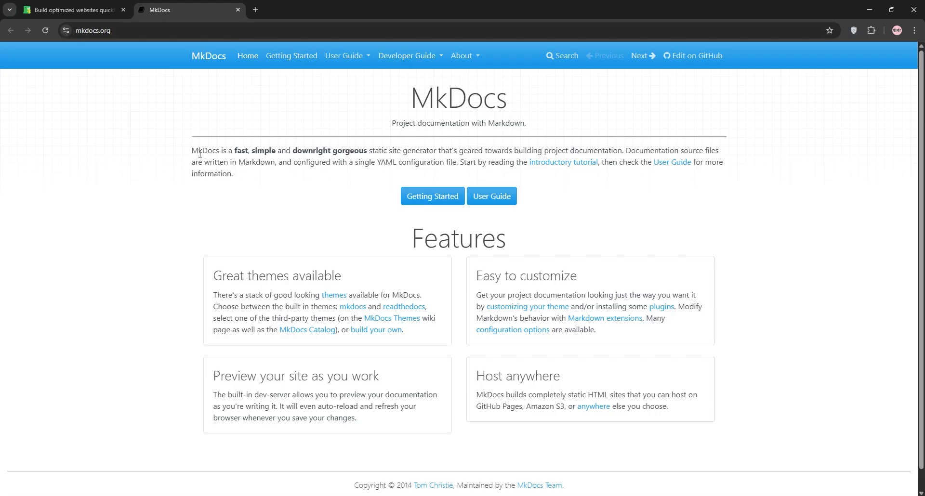
mouse_move(698, 149)
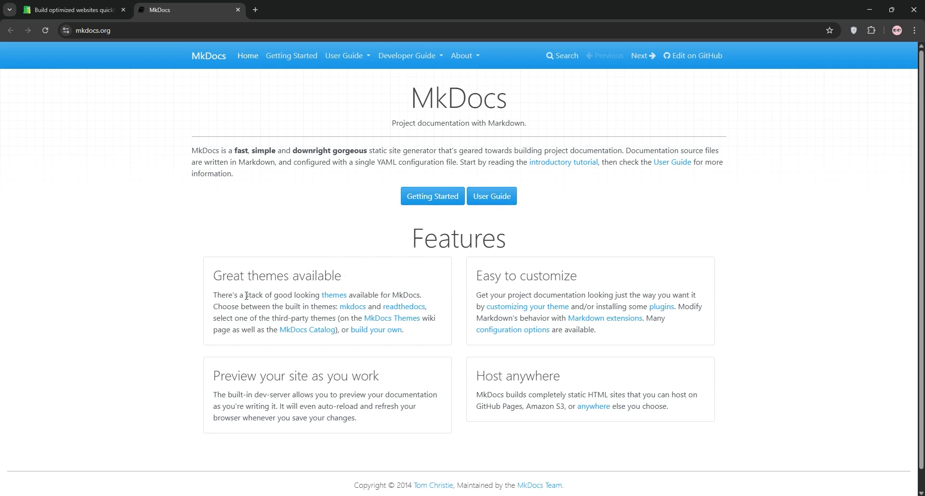
mouse_move(210, 304)
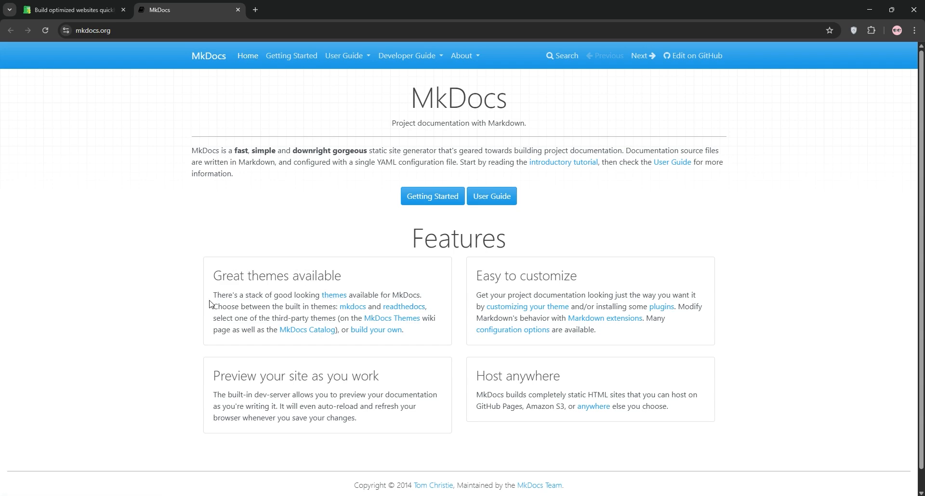
mouse_move(606, 299)
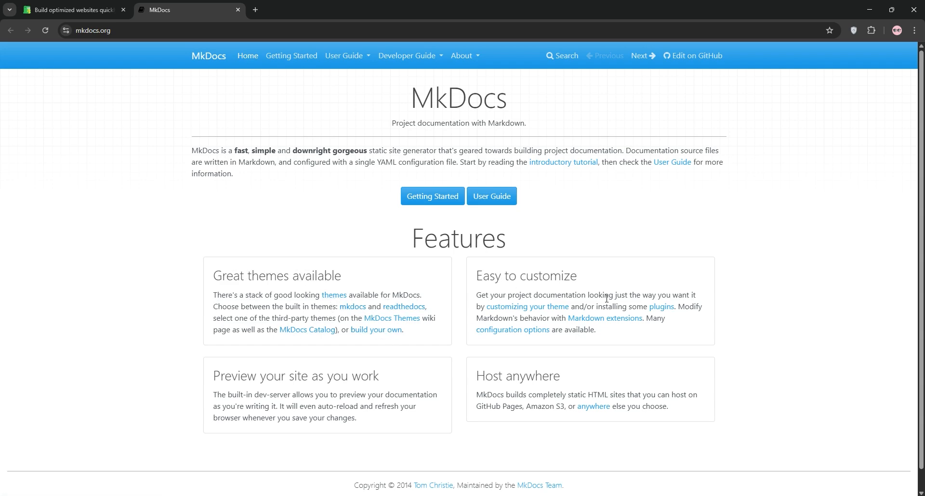
mouse_move(627, 402)
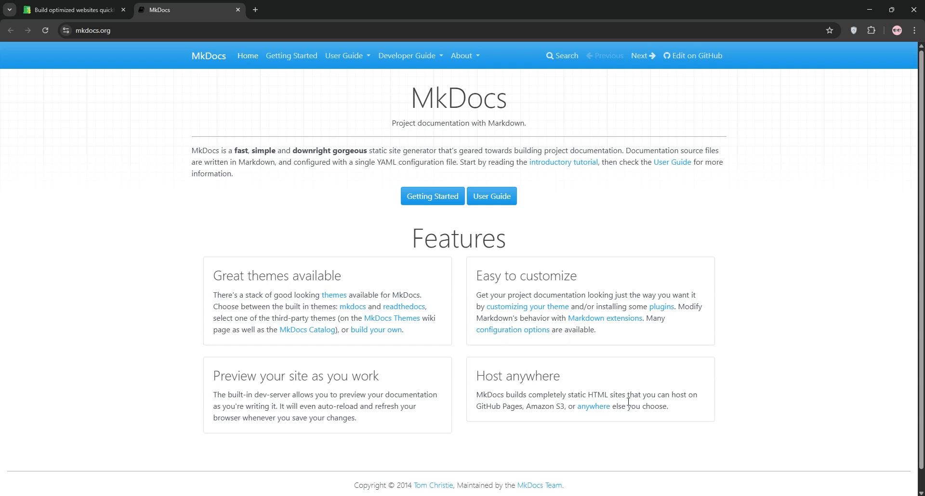
mouse_move(286, 376)
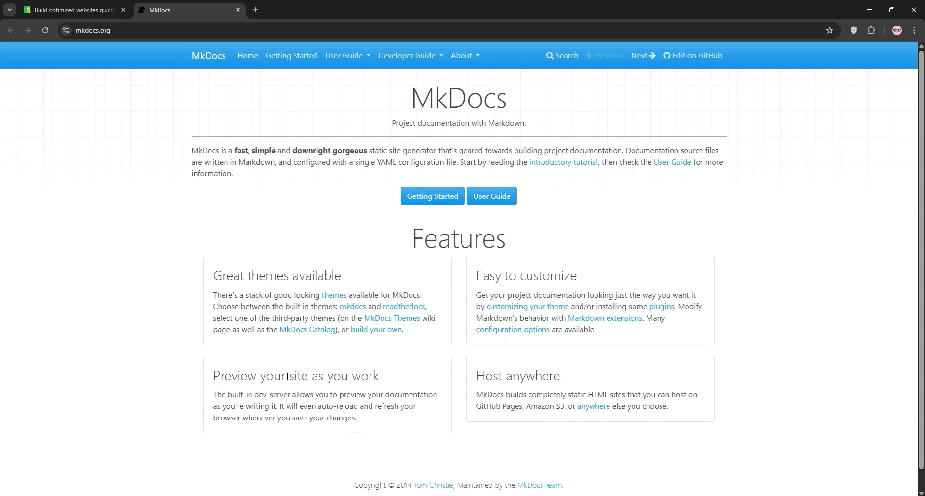
mouse_move(275, 421)
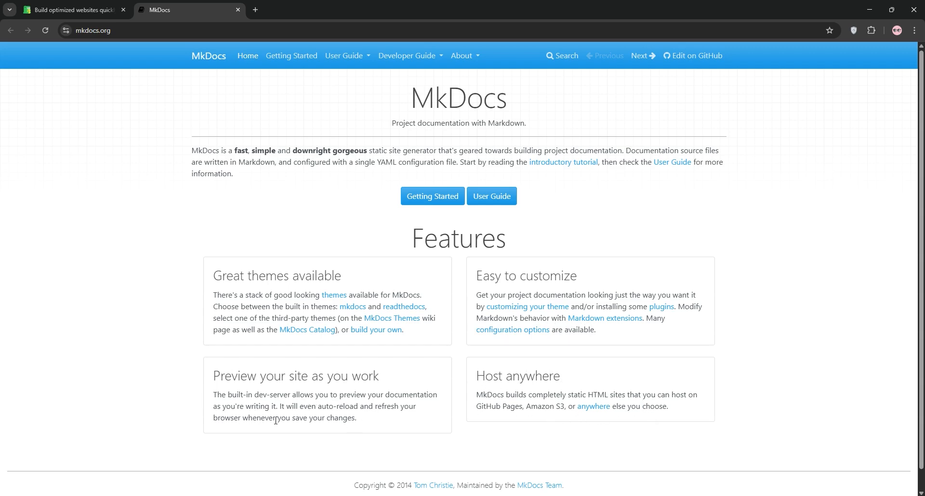